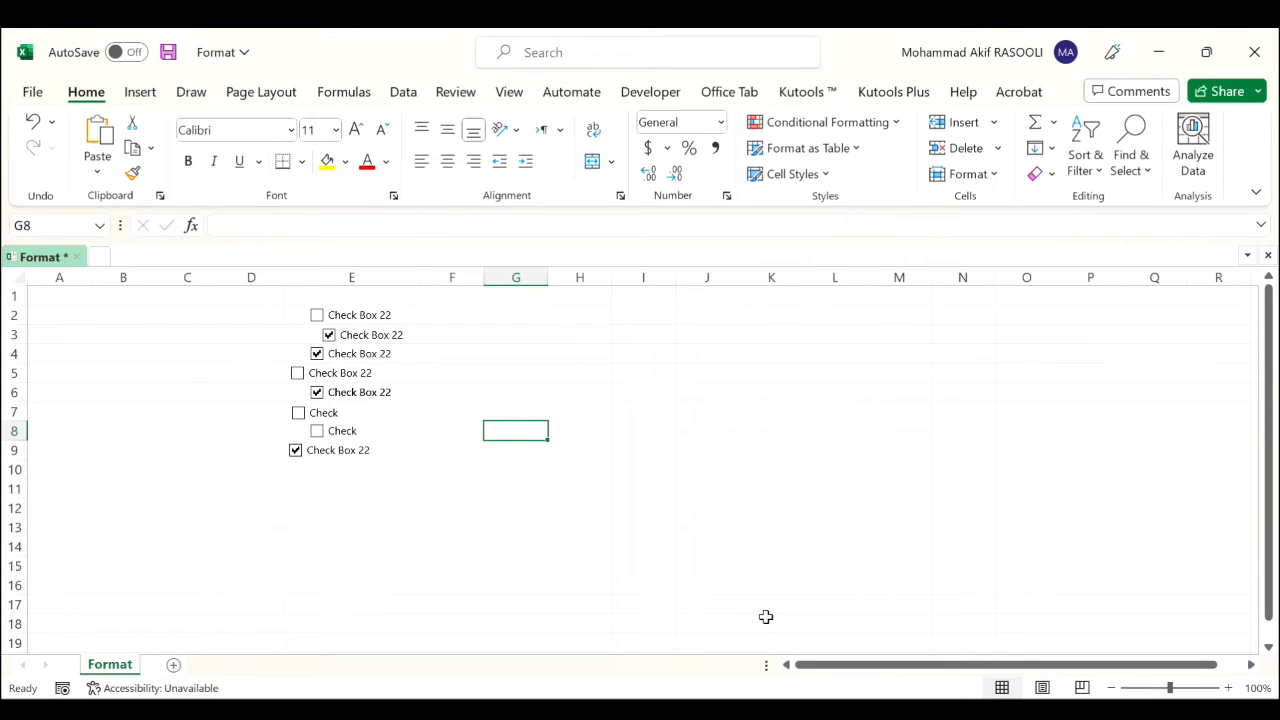
# Open the VBA editor for the Format workbook with Alt+F11
pyautogui.press('Alt+F11')
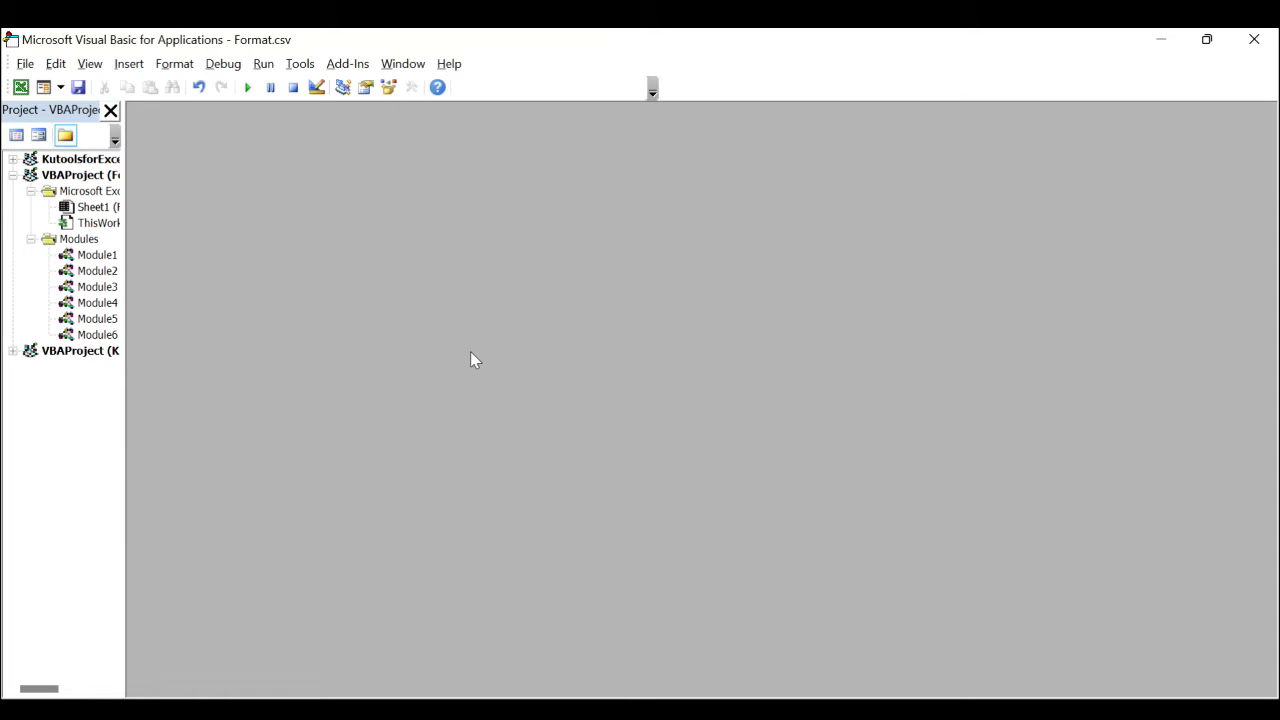
# Add a new code module to the VBA project
pyautogui.click(129, 63)
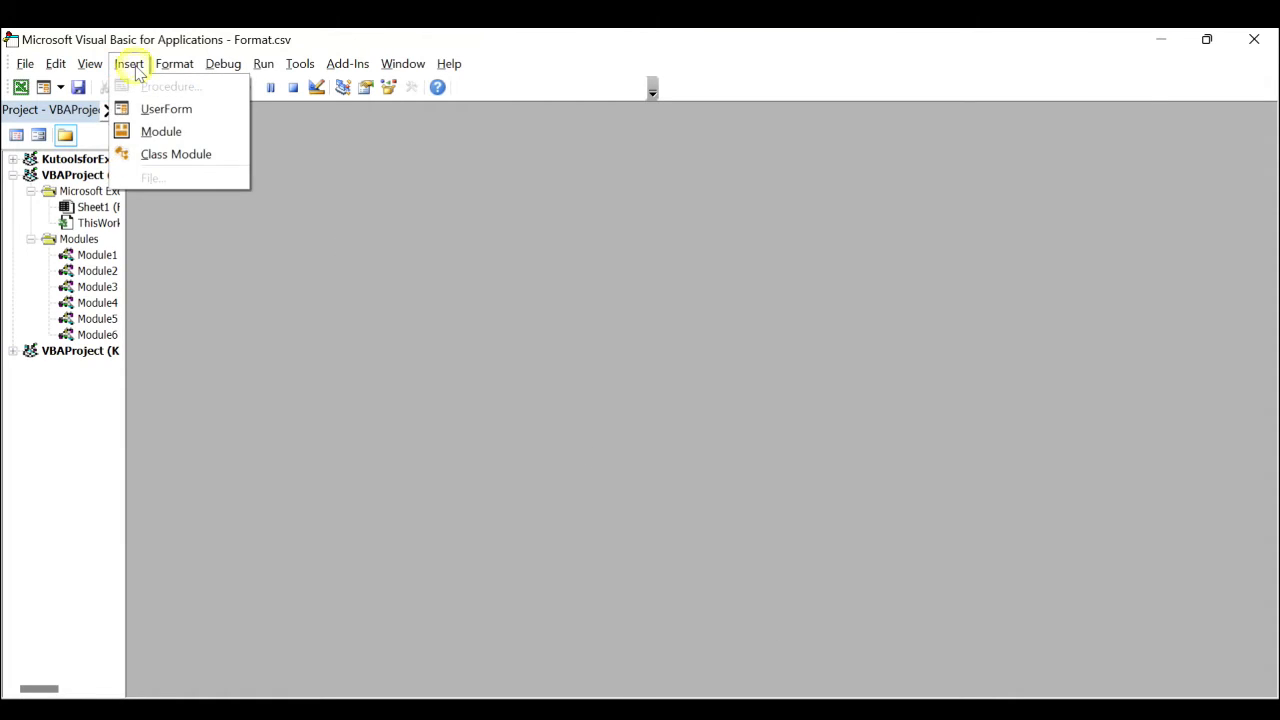
pyautogui.click(161, 131)
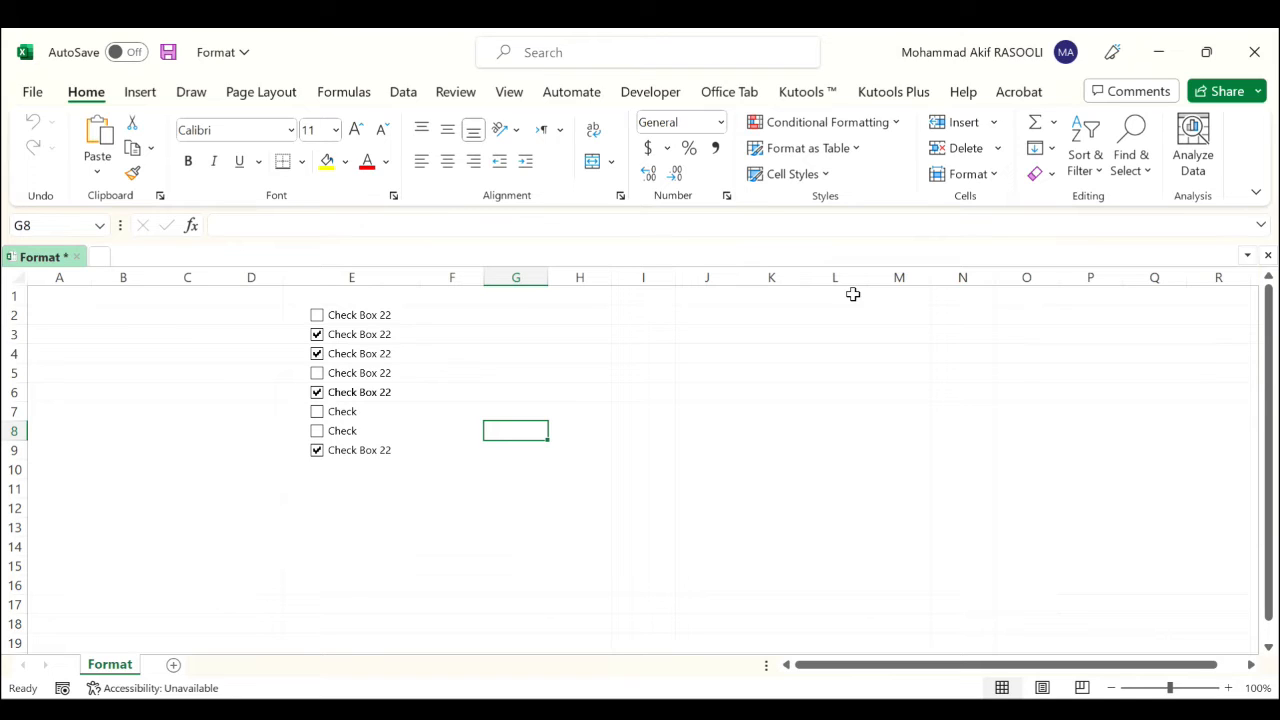
pyautogui.moveTo(811, 348)
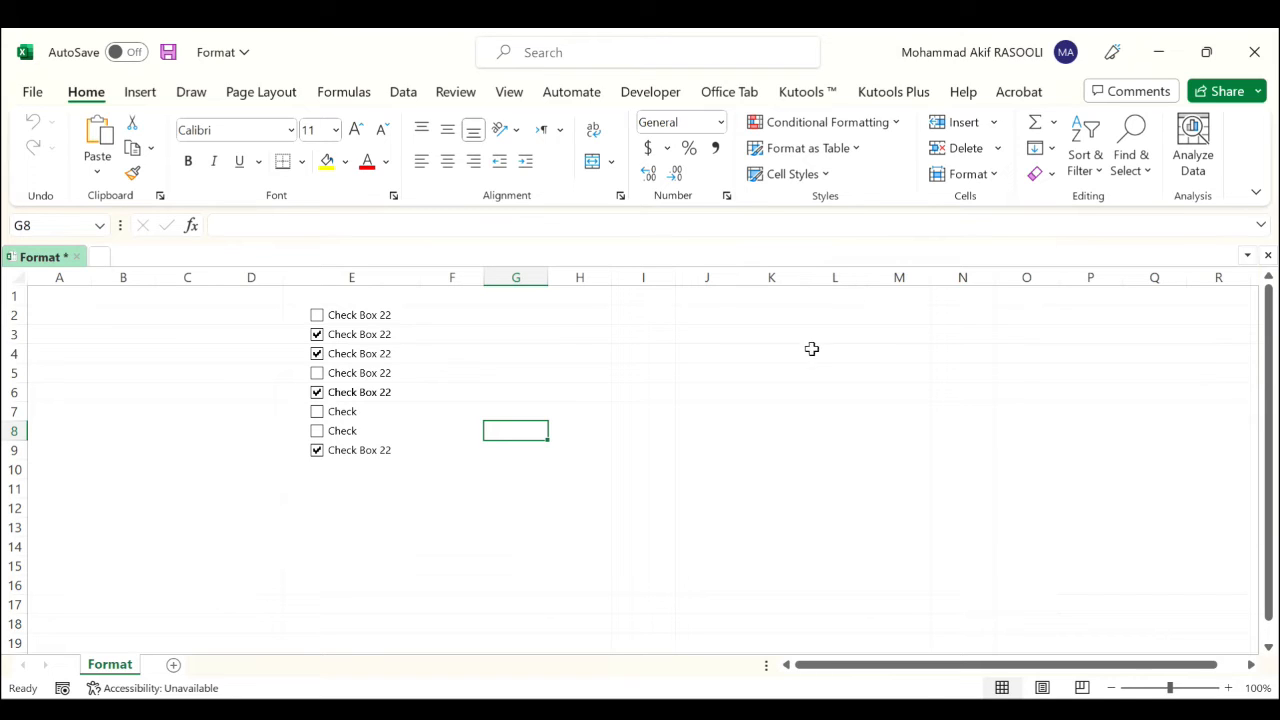
pyautogui.moveTo(794, 369)
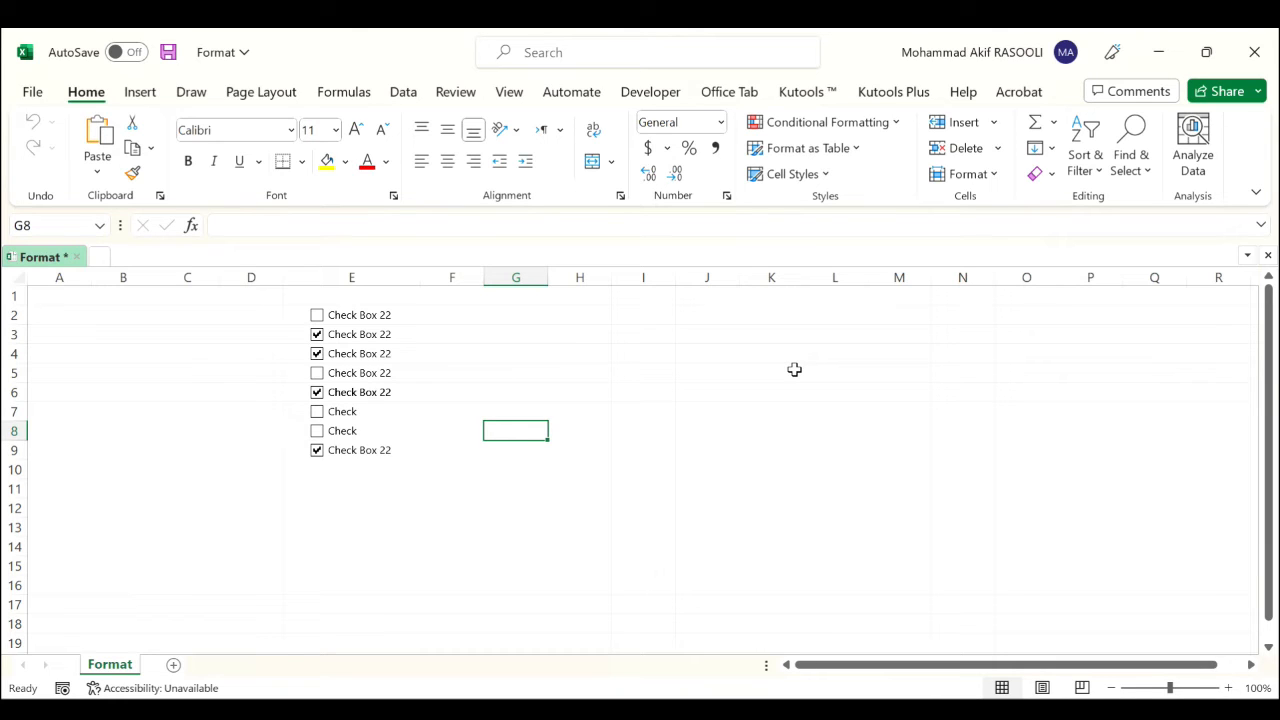
pyautogui.moveTo(695, 290)
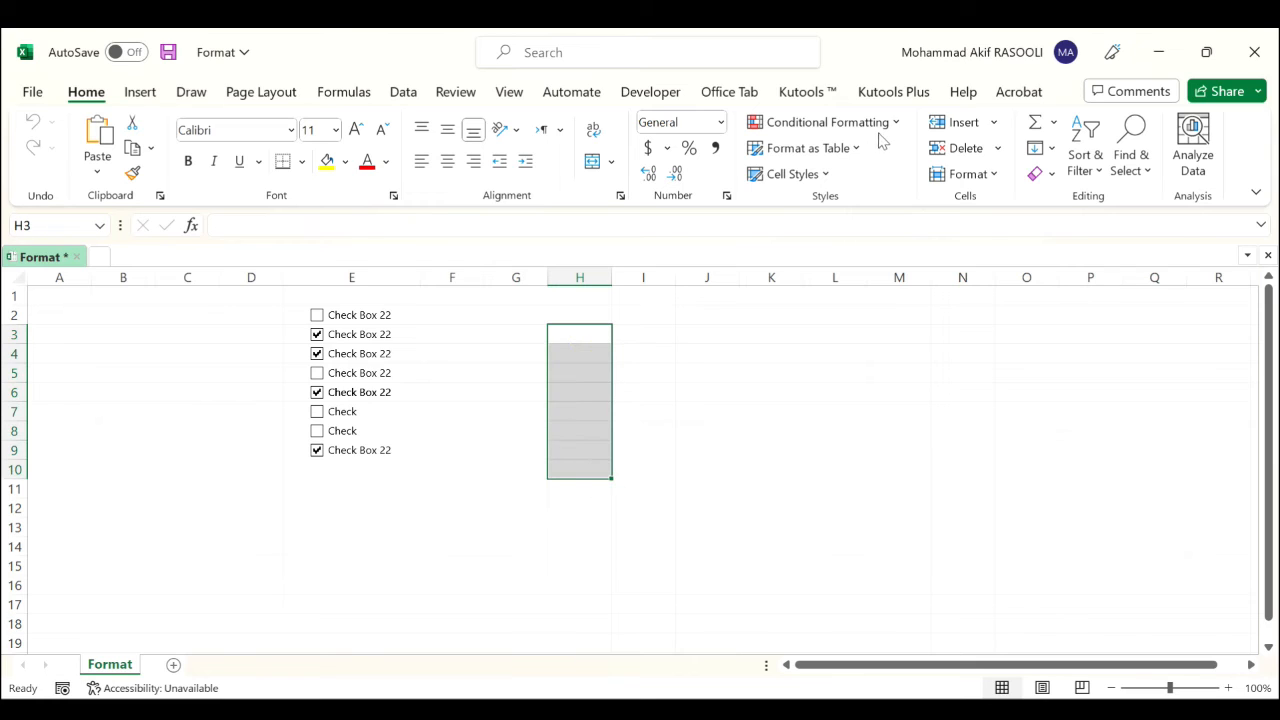
# Batch insert blank checkboxes into H3:H10 with Kutools, then deselect to view them
pyautogui.click(807, 91)
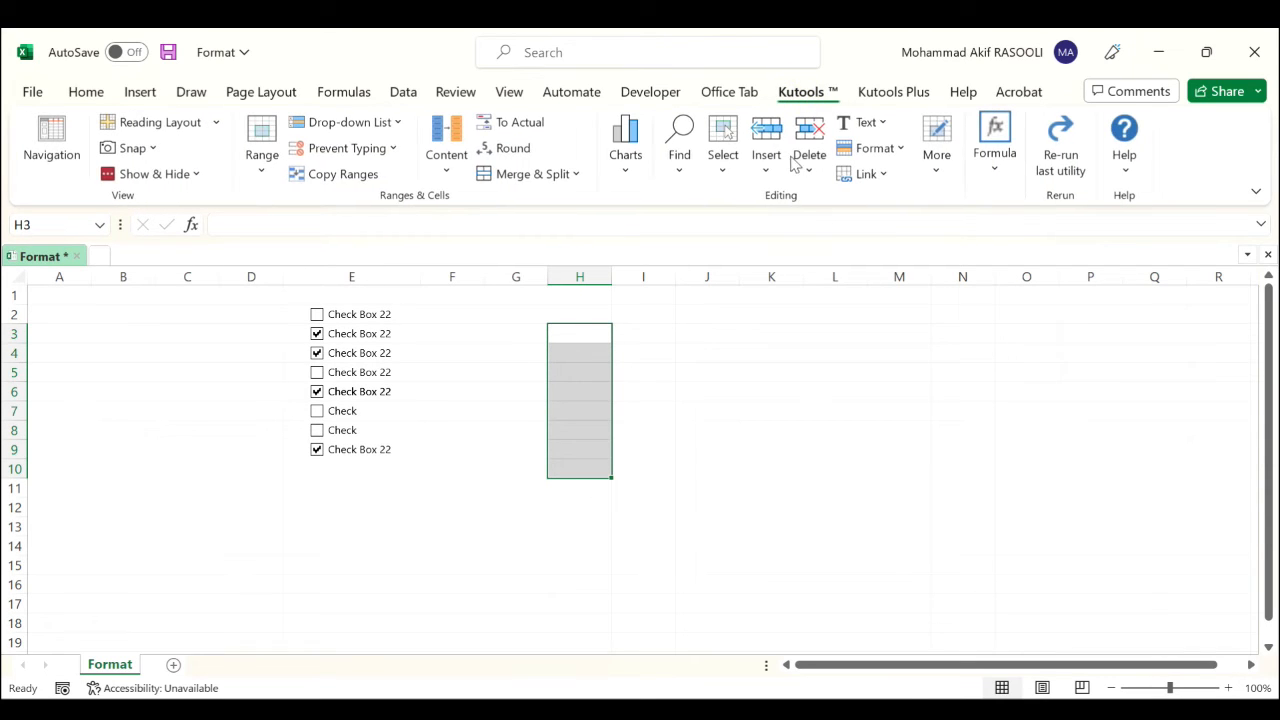
pyautogui.moveTo(778, 180)
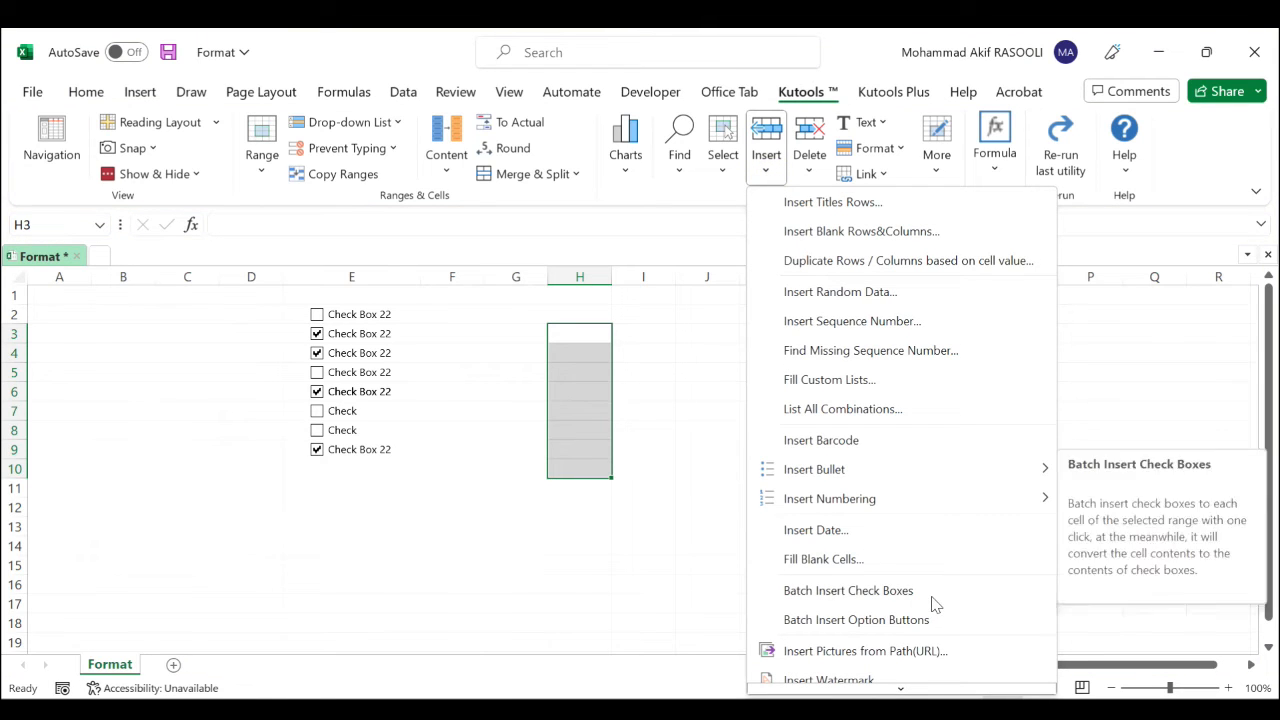
pyautogui.click(848, 590)
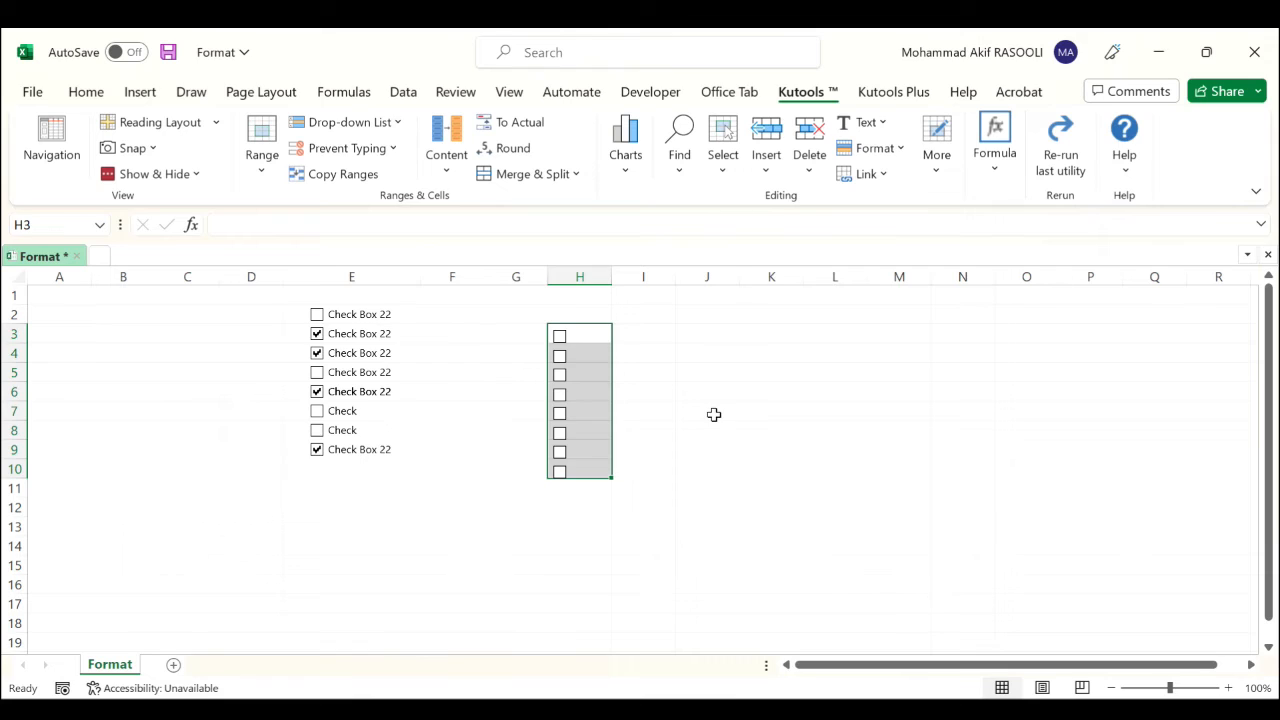
pyautogui.click(708, 411)
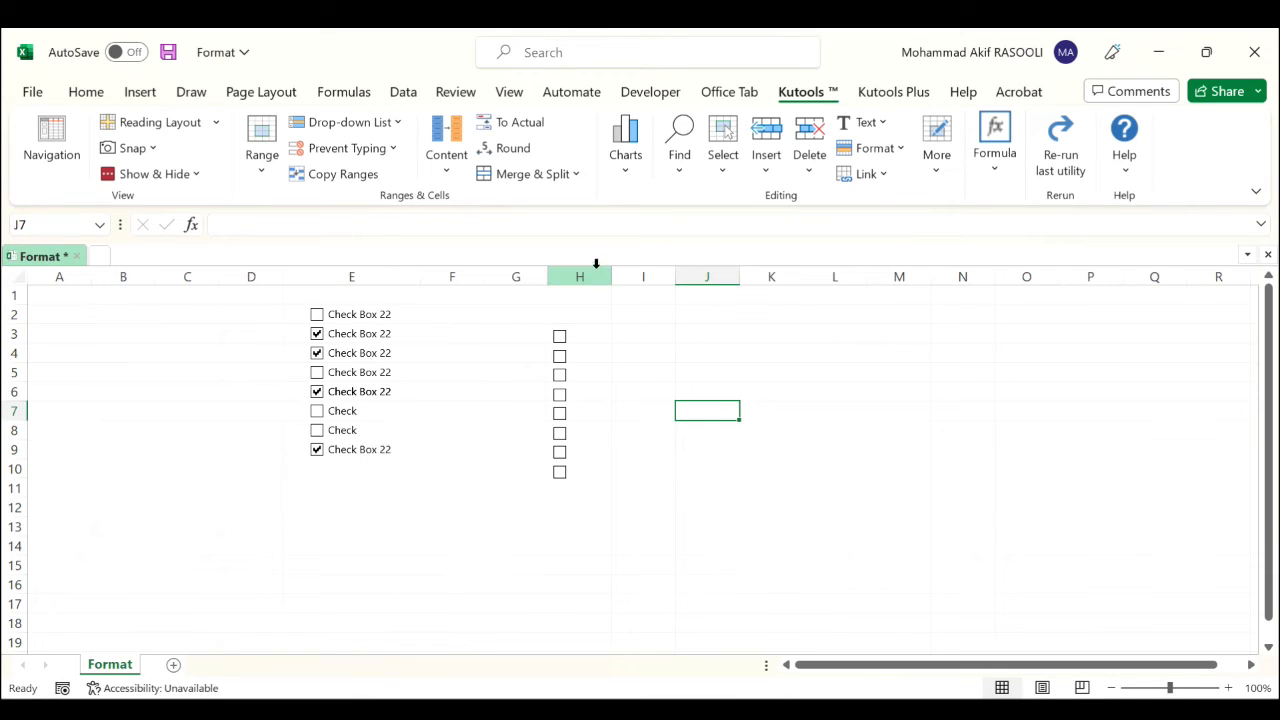
# Select column H and batch delete its checkboxes with Kutools, keeping column E's
pyautogui.click(579, 277)
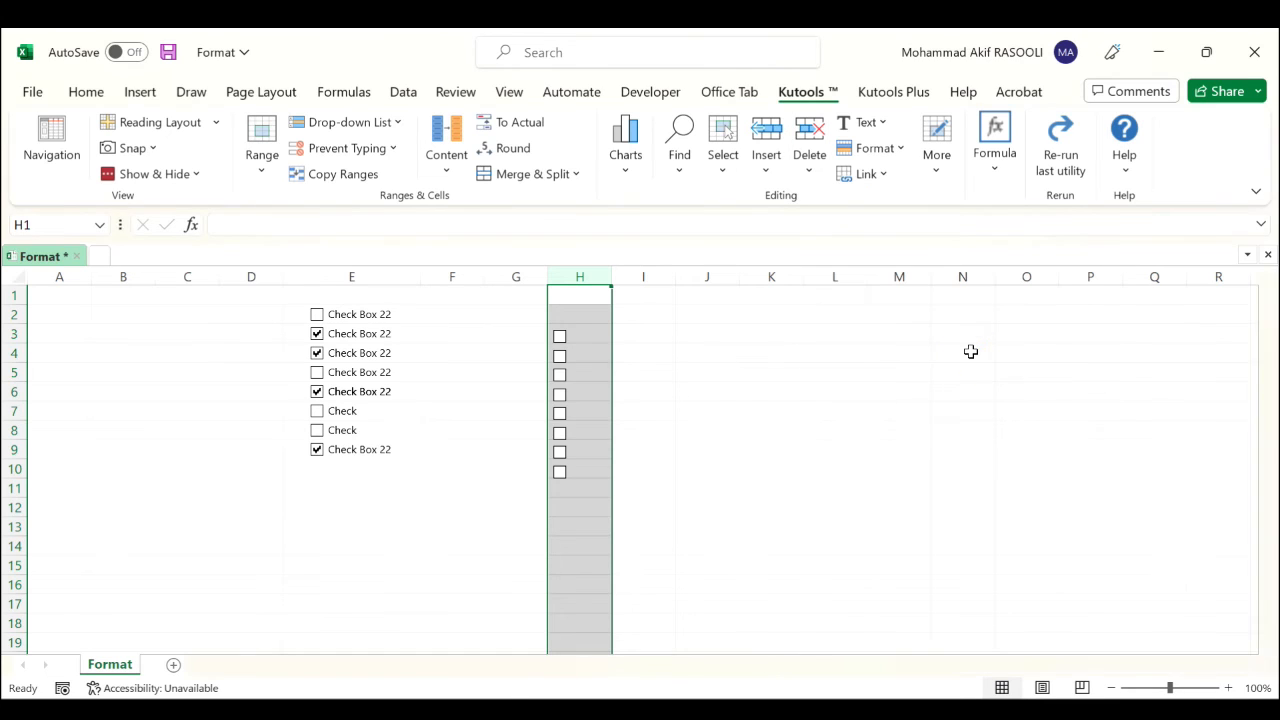
pyautogui.click(707, 391)
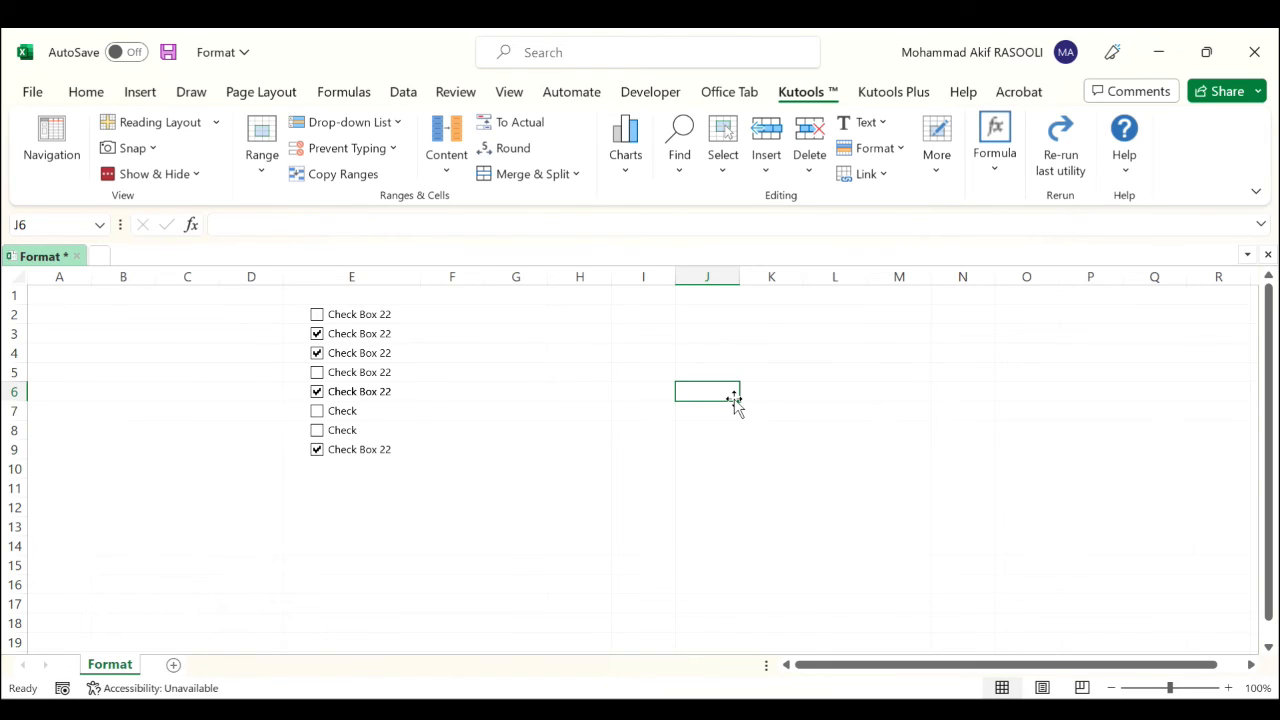
pyautogui.moveTo(687, 473)
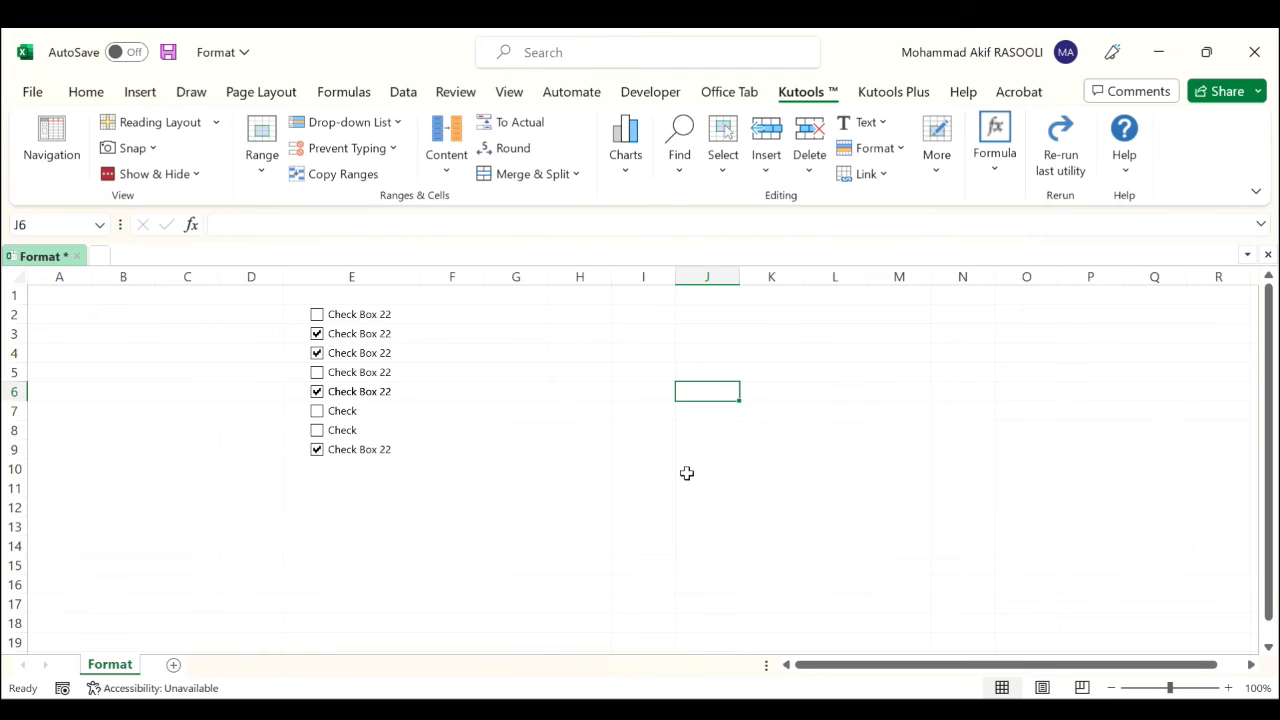
pyautogui.click(707, 469)
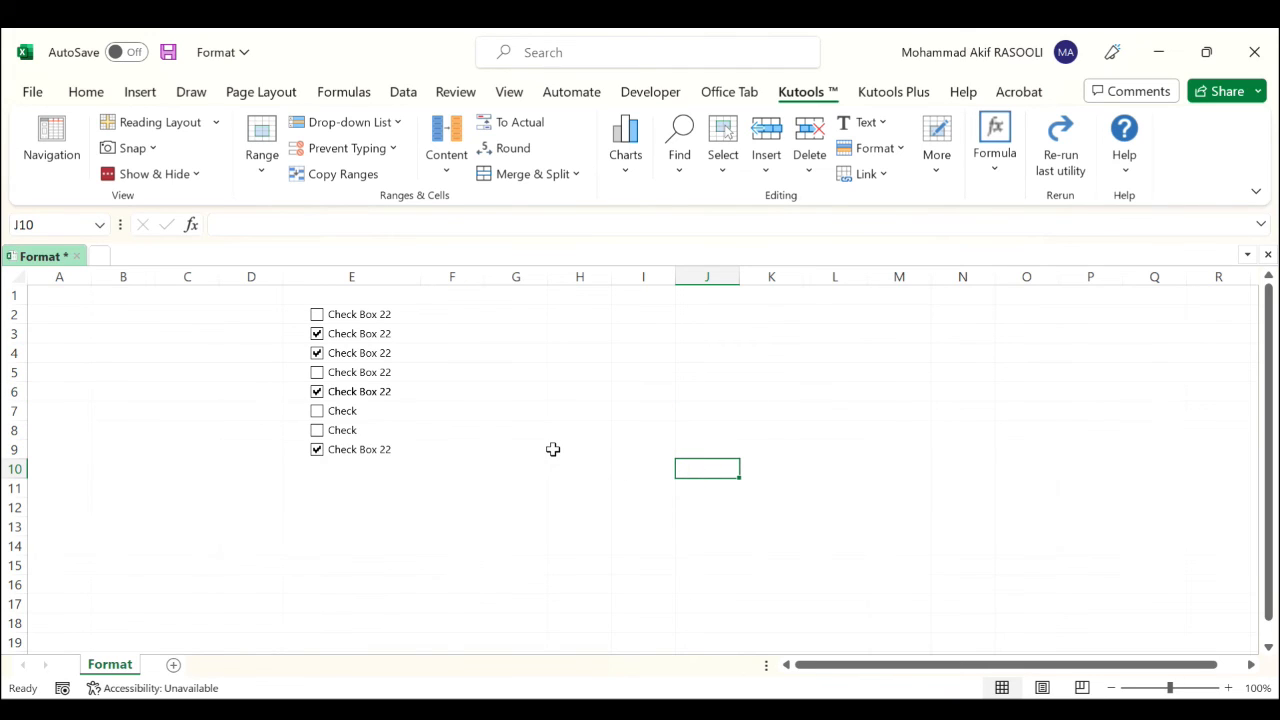
pyautogui.moveTo(729, 391)
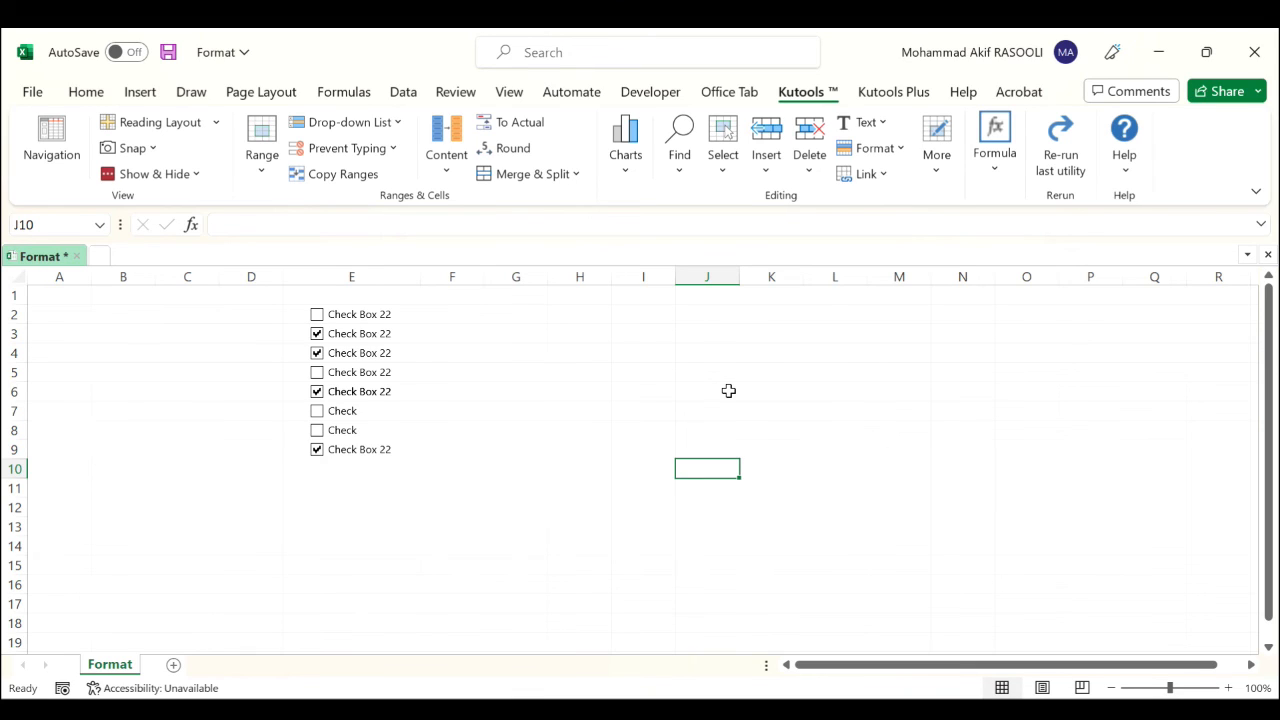